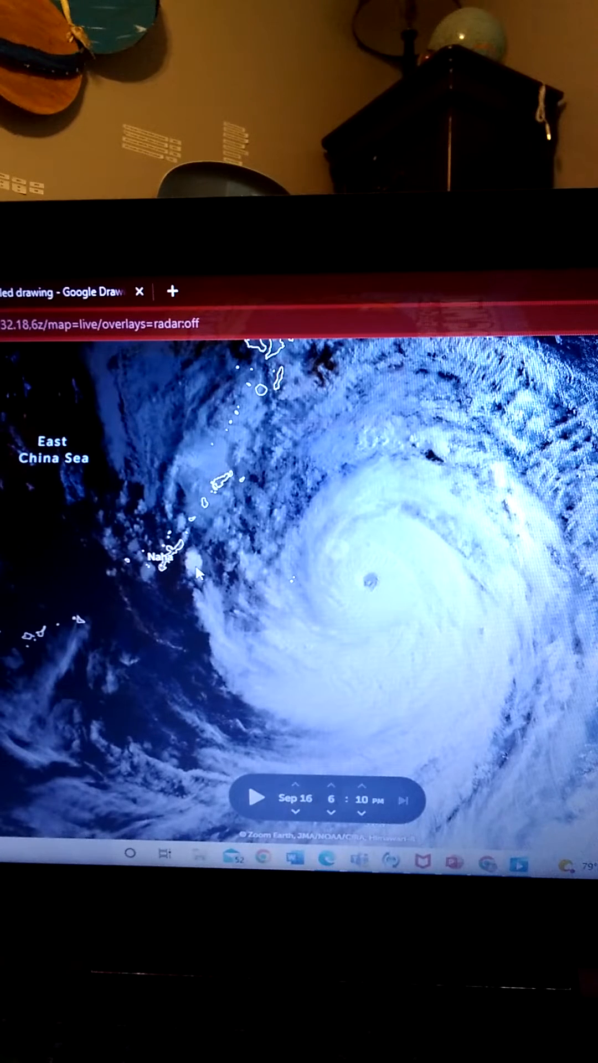
{"action": "mouse_move", "coordinate": [392, 620]}
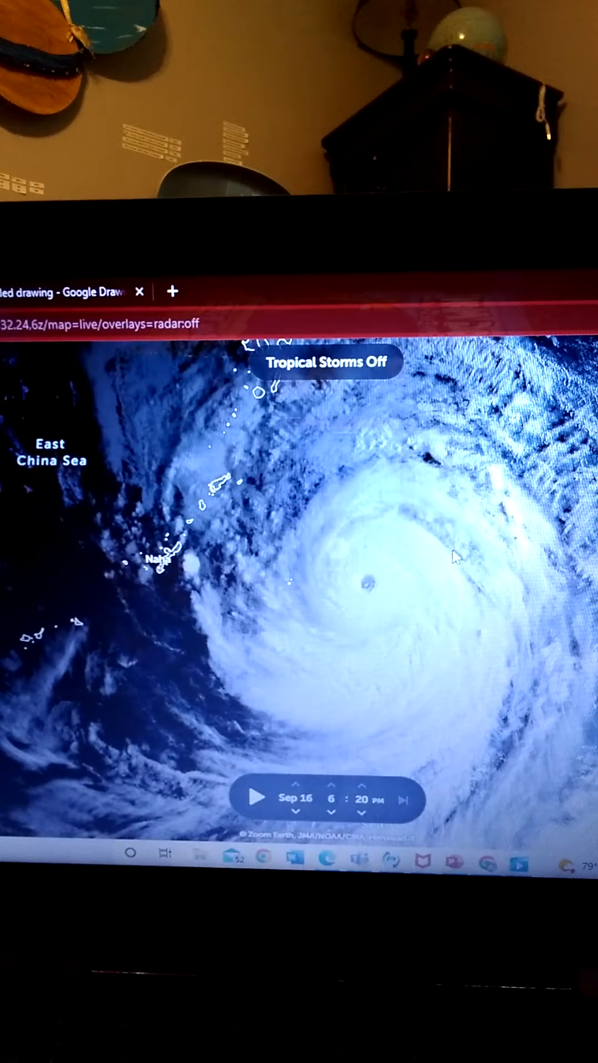
{"action": "mouse_move", "coordinate": [256, 798]}
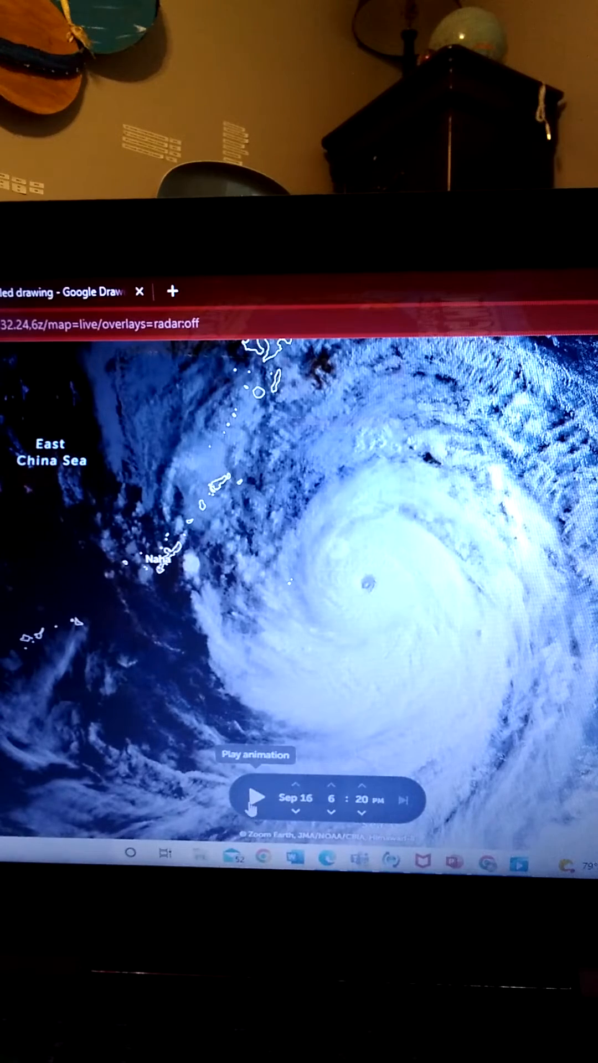
- Play the typhoon's recent satellite loop near Naha, then stop the animation
{"action": "left_click", "coordinate": [256, 798]}
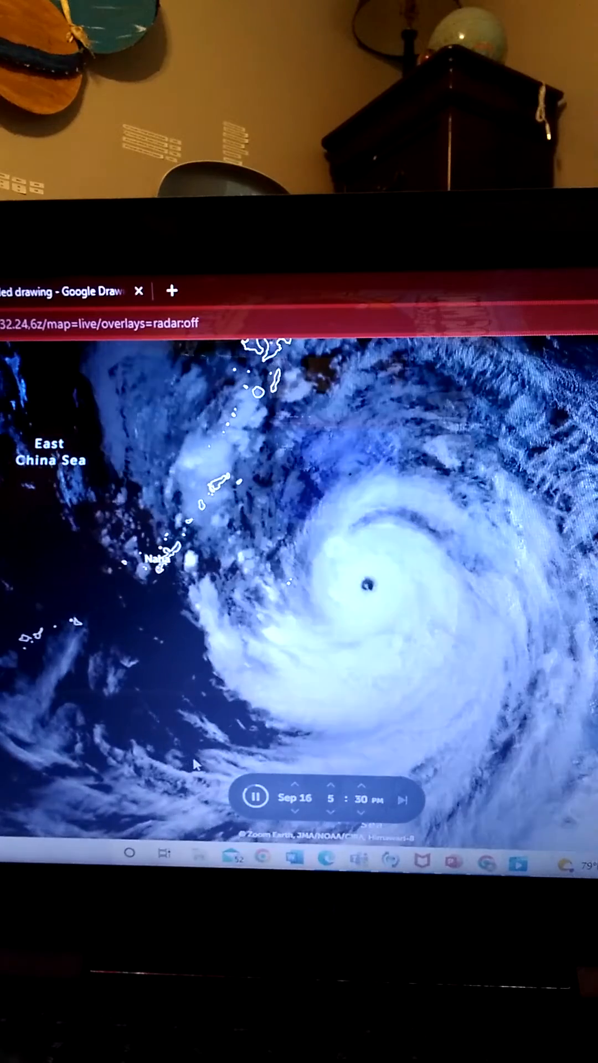
{"action": "left_click", "coordinate": [256, 797]}
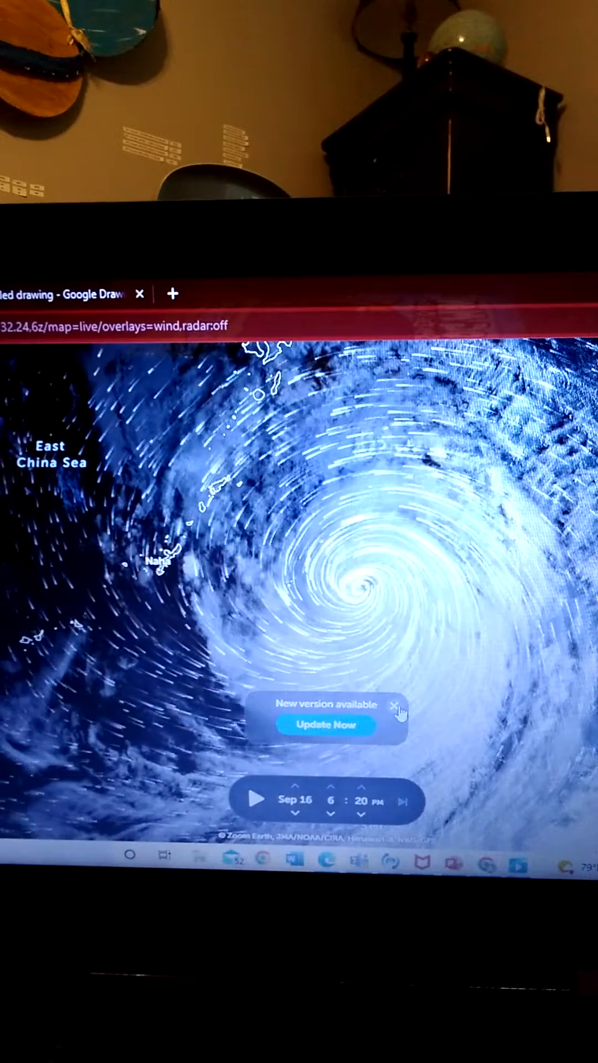
- Dismiss the 'New version available' notice and centre the map on the typhoon's eye
{"action": "left_click", "coordinate": [395, 704]}
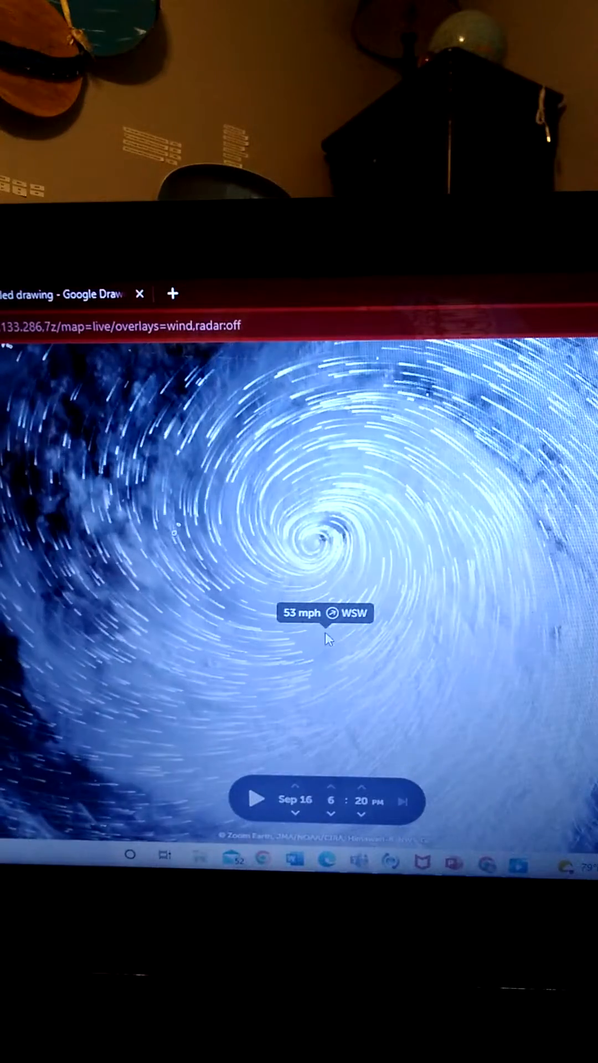
{"action": "left_click_drag", "start_coordinate": [329, 637], "coordinate": [359, 603]}
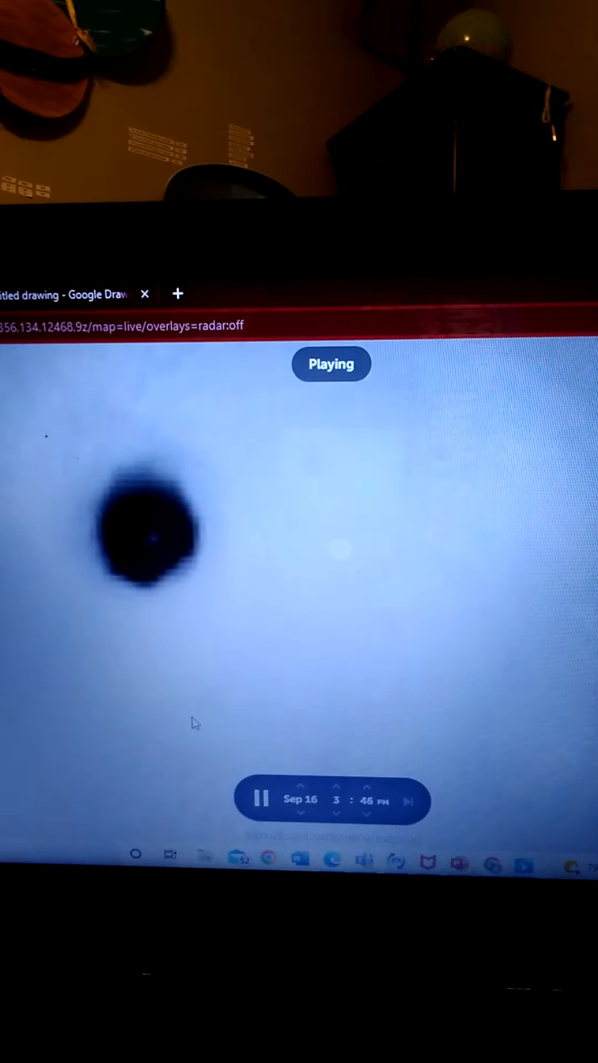
- Show the typhoon's forecast track with the Saturday 2 AM 160 mph point
{"action": "left_click", "coordinate": [262, 799]}
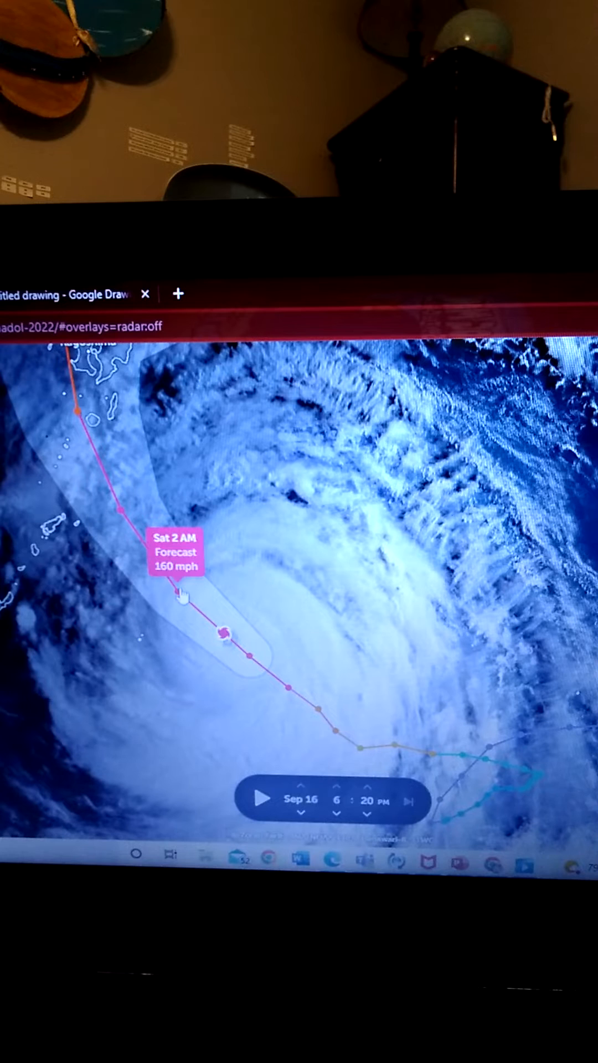
{"action": "mouse_move", "coordinate": [113, 521]}
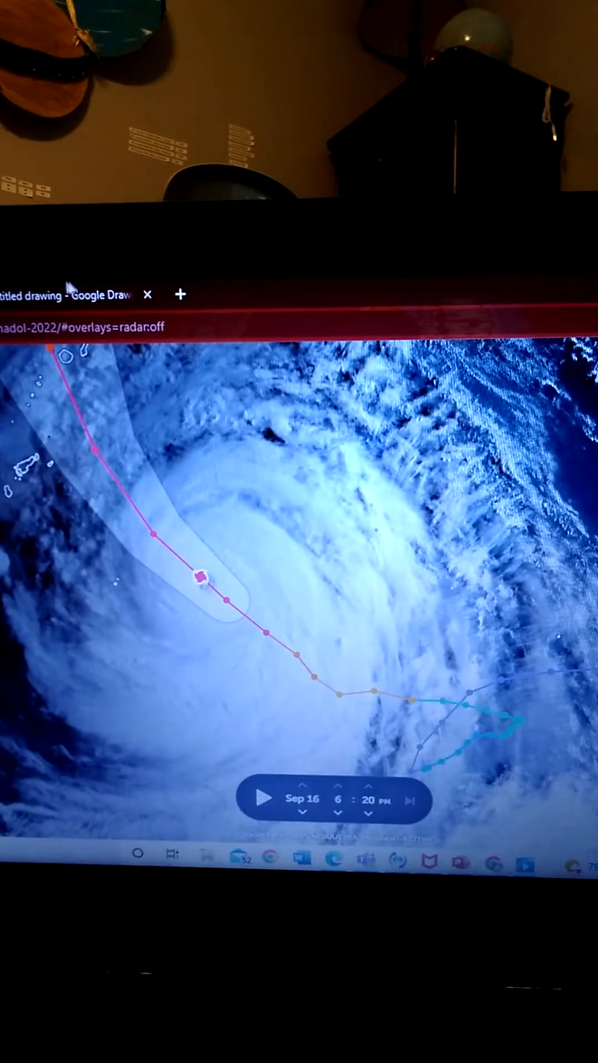
- Switch to the Google Drawings canvas with the hand-traced Japan coastline
{"action": "left_click", "coordinate": [67, 294]}
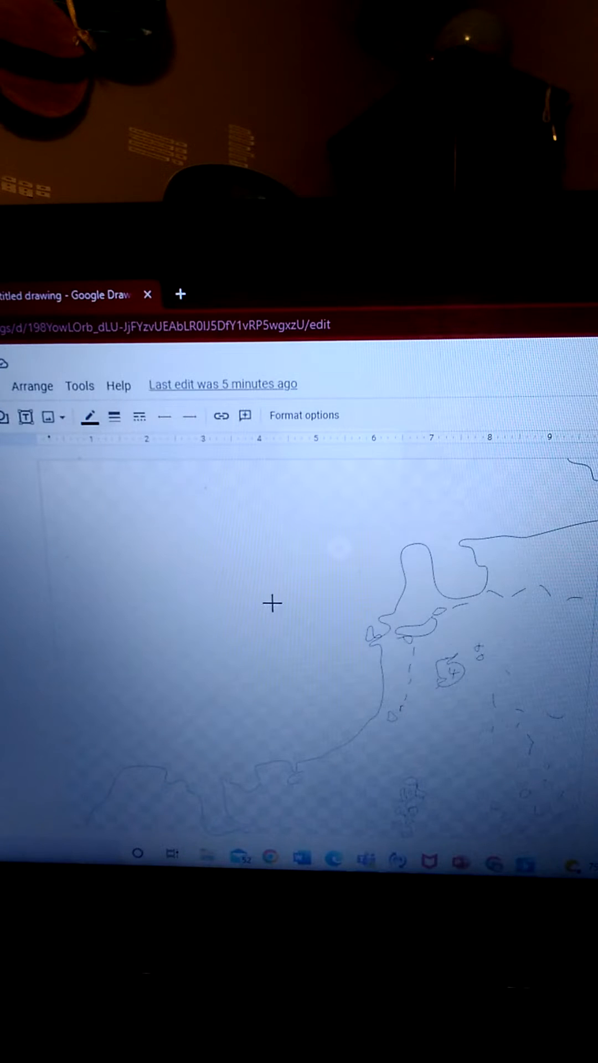
{"action": "mouse_move", "coordinate": [366, 507]}
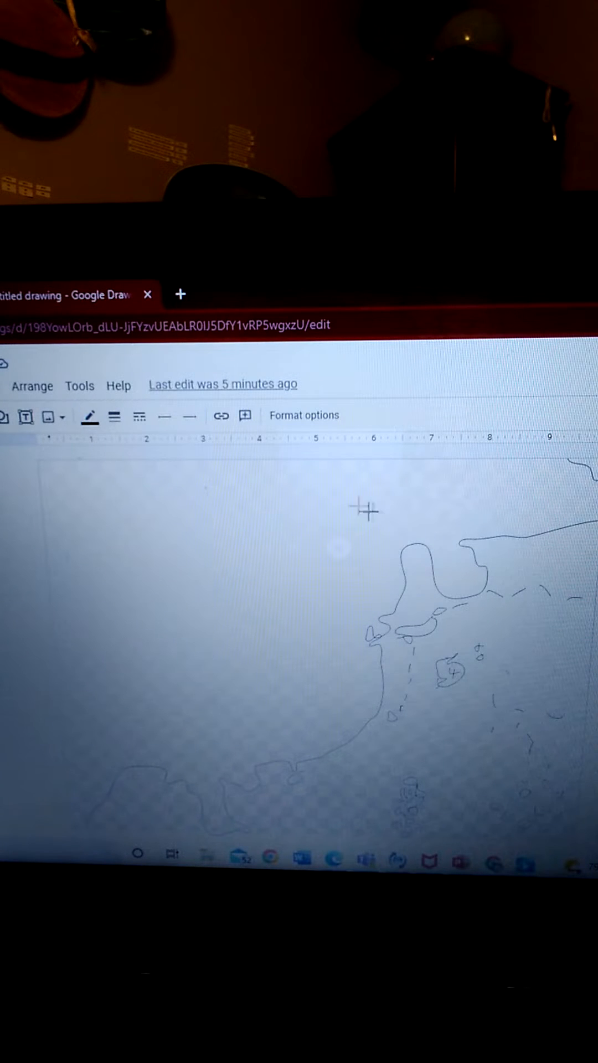
{"action": "mouse_move", "coordinate": [486, 630]}
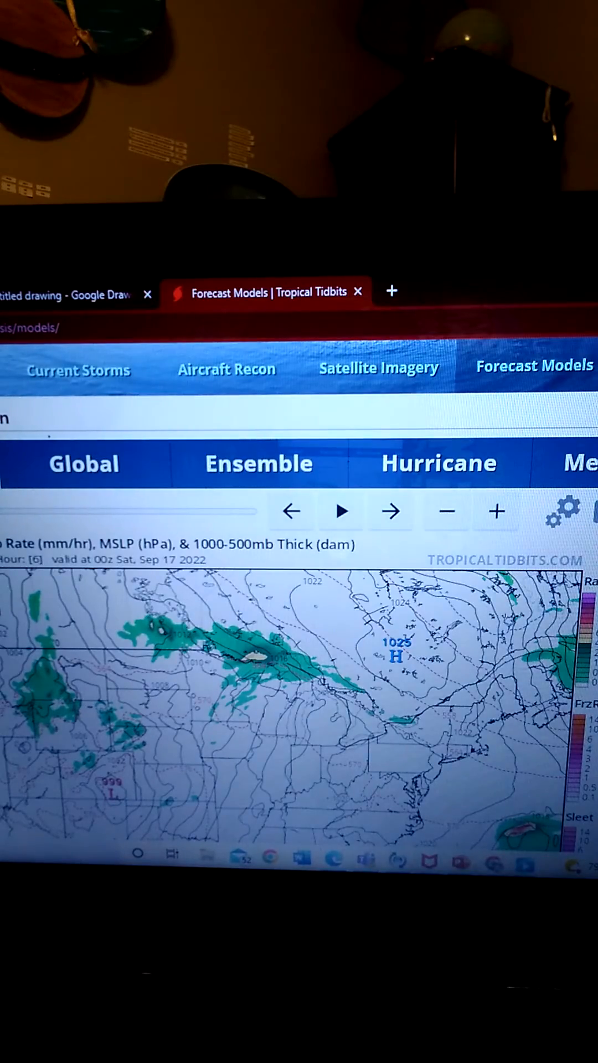
- Choose the GFS Lower Dynamics 850 mb wind maps and switch the region to Western Pacific
{"action": "scroll", "scroll_direction": "down", "scroll_amount": 3}
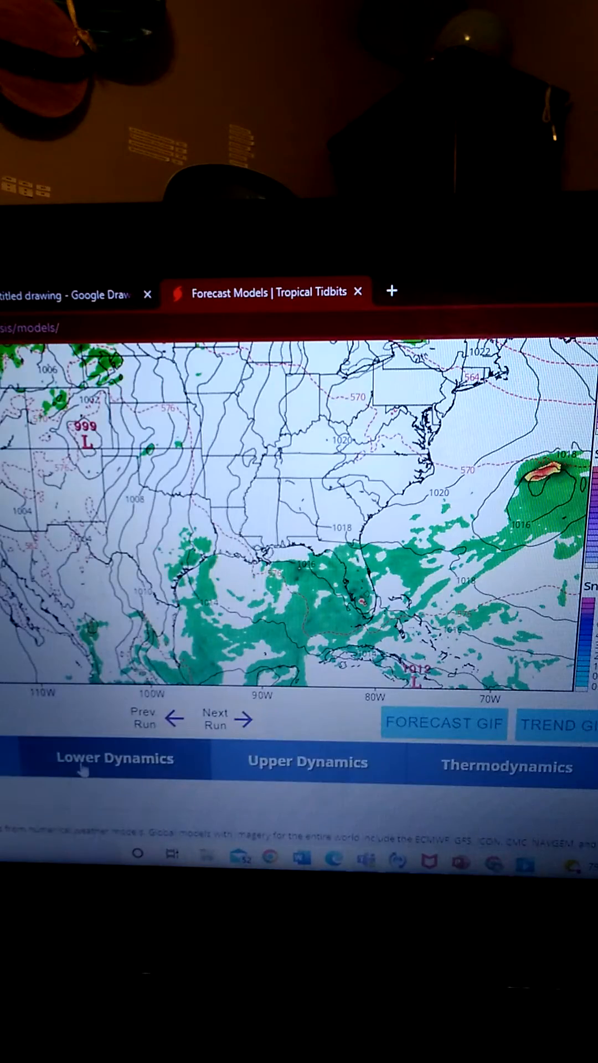
{"action": "left_click", "coordinate": [114, 757]}
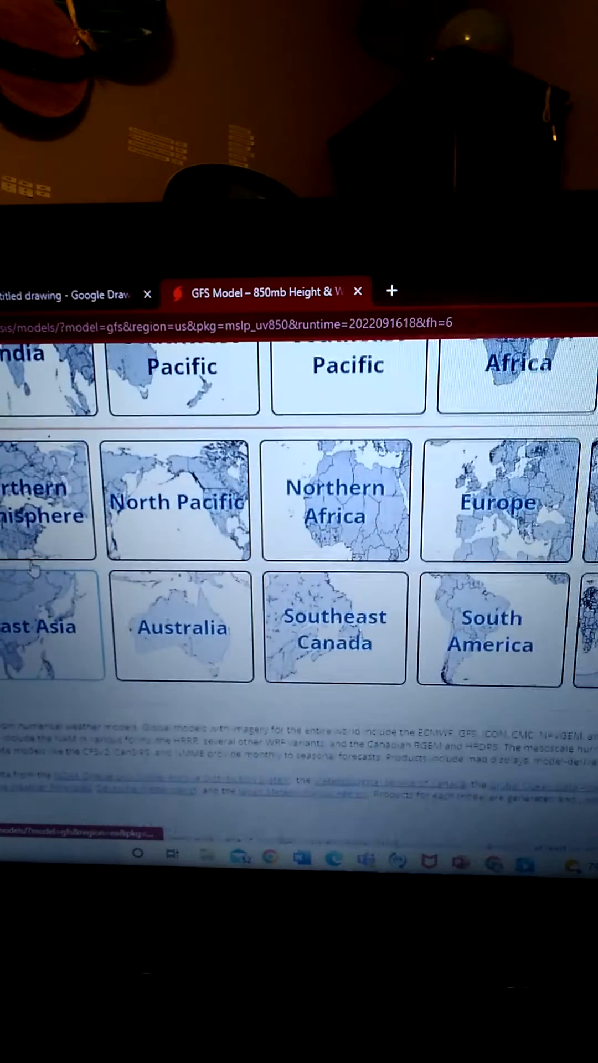
{"action": "scroll", "scroll_direction": "up", "scroll_amount": 3}
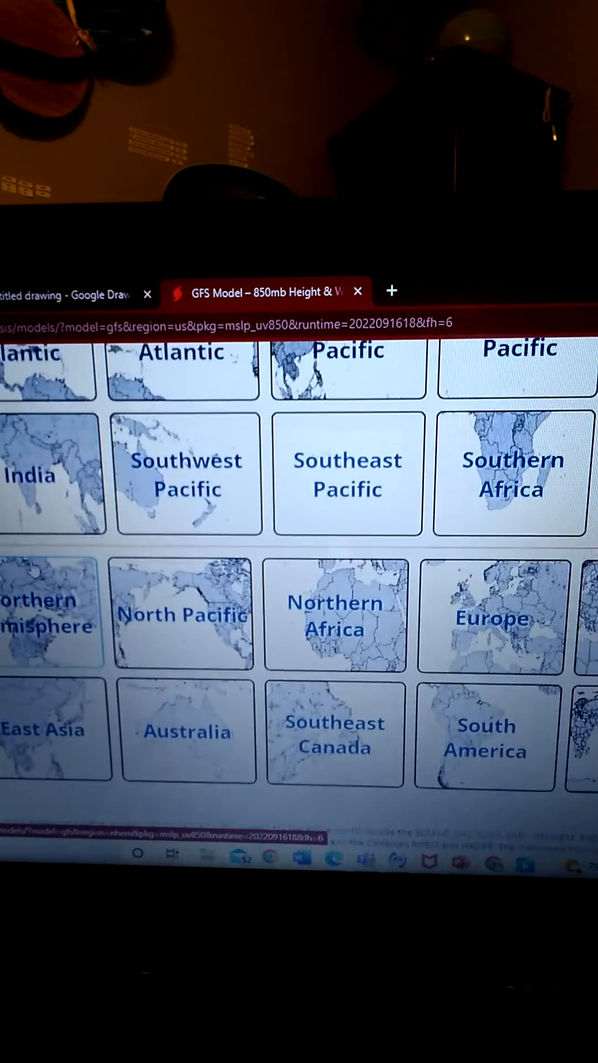
{"action": "scroll", "scroll_direction": "down", "scroll_amount": 3}
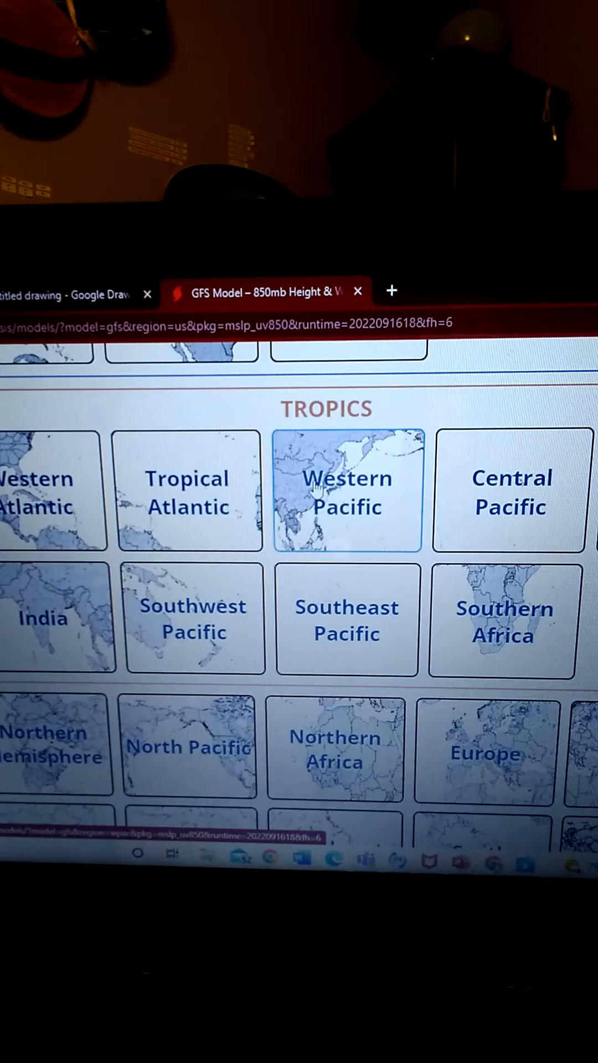
{"action": "left_click", "coordinate": [347, 491]}
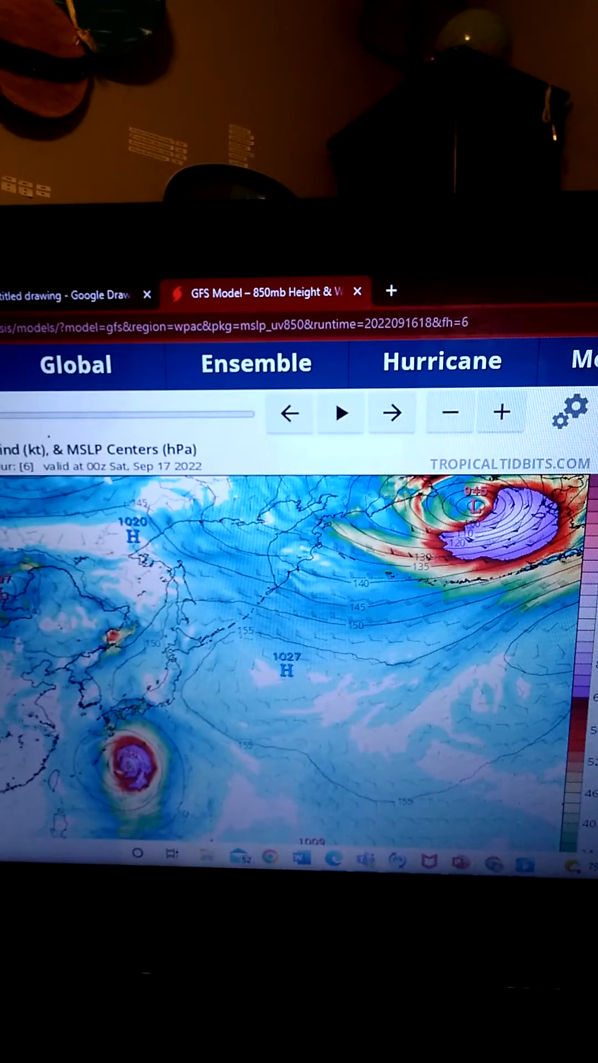
- Step back one forecast hour, animate the GFS Western Pacific run, then stop it
{"action": "left_click", "coordinate": [288, 413]}
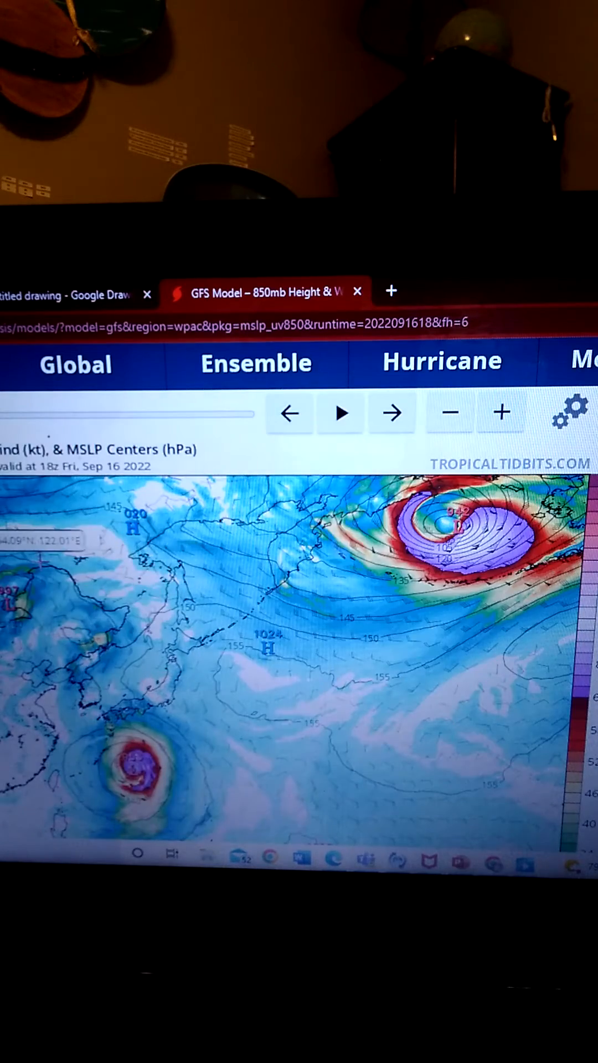
{"action": "scroll", "scroll_direction": "down", "scroll_amount": 3}
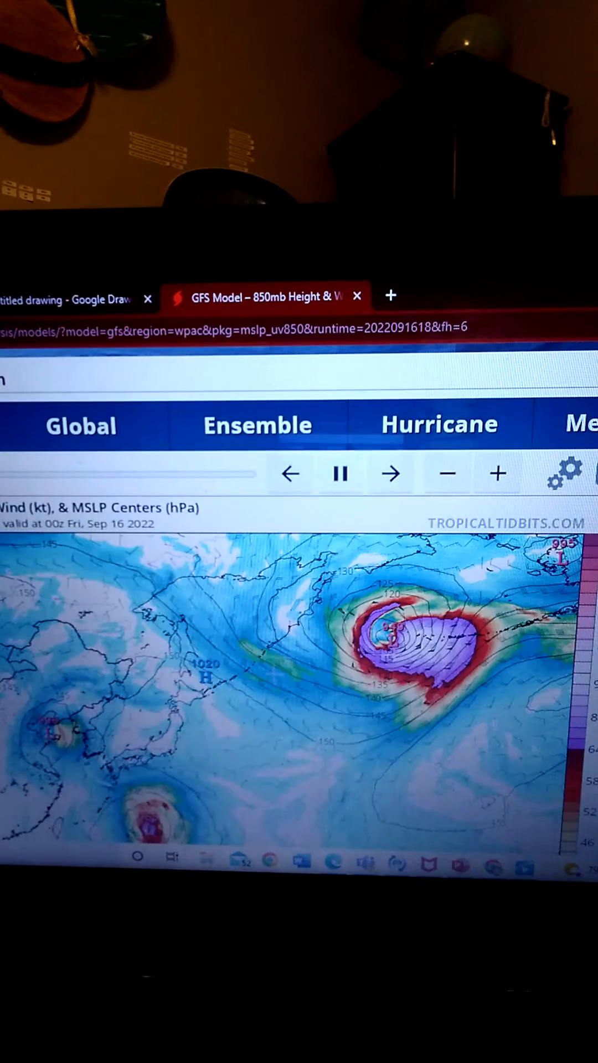
{"action": "left_click", "coordinate": [341, 473]}
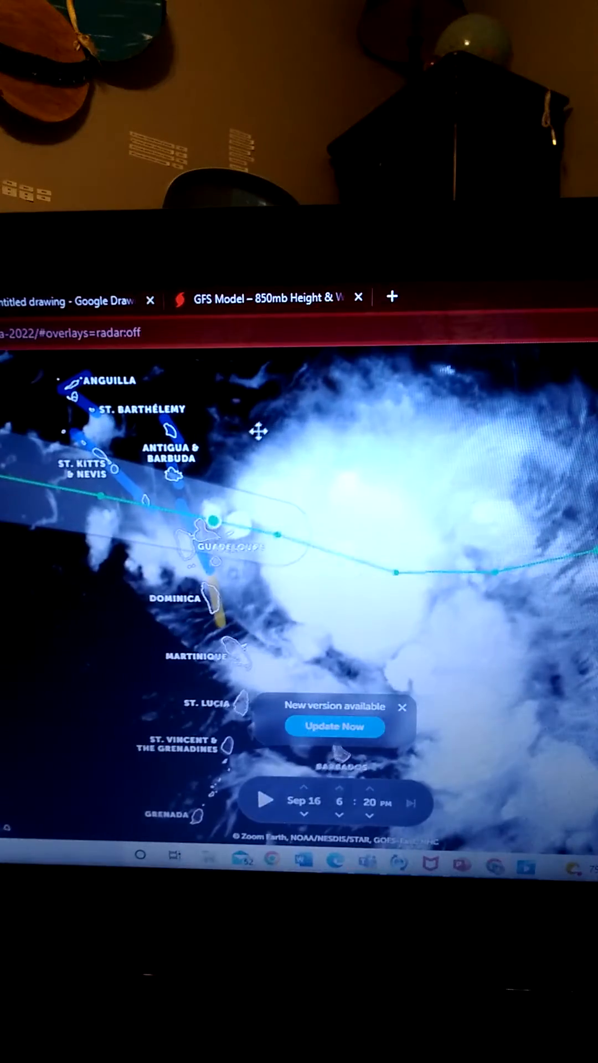
- Leave the track view, play the Guadeloupe storm's satellite loop and pause at Sep 16, 6:20 PM
{"action": "left_click", "coordinate": [264, 800]}
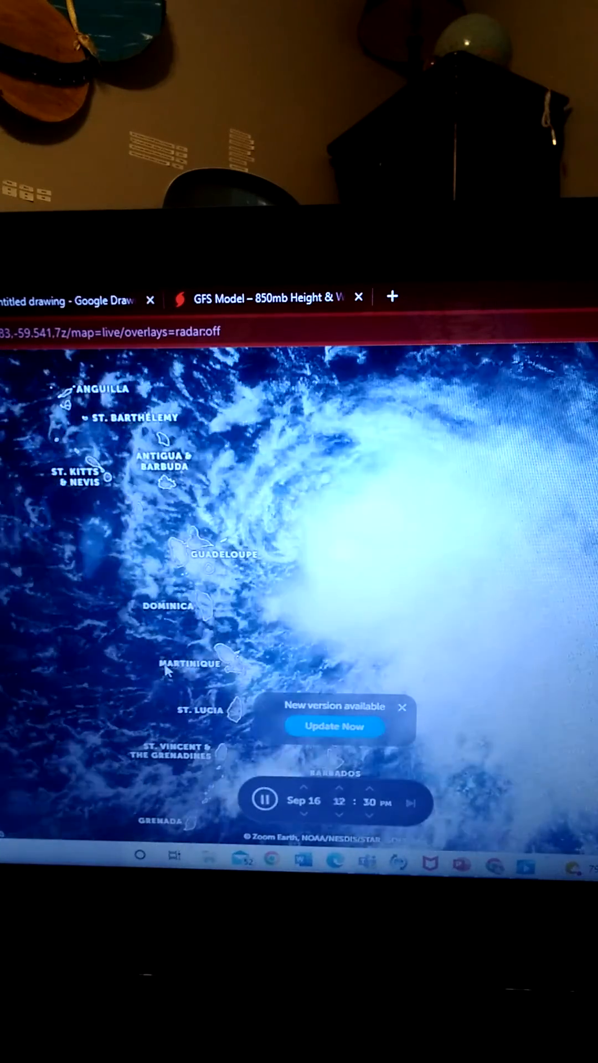
{"action": "left_click", "coordinate": [263, 801]}
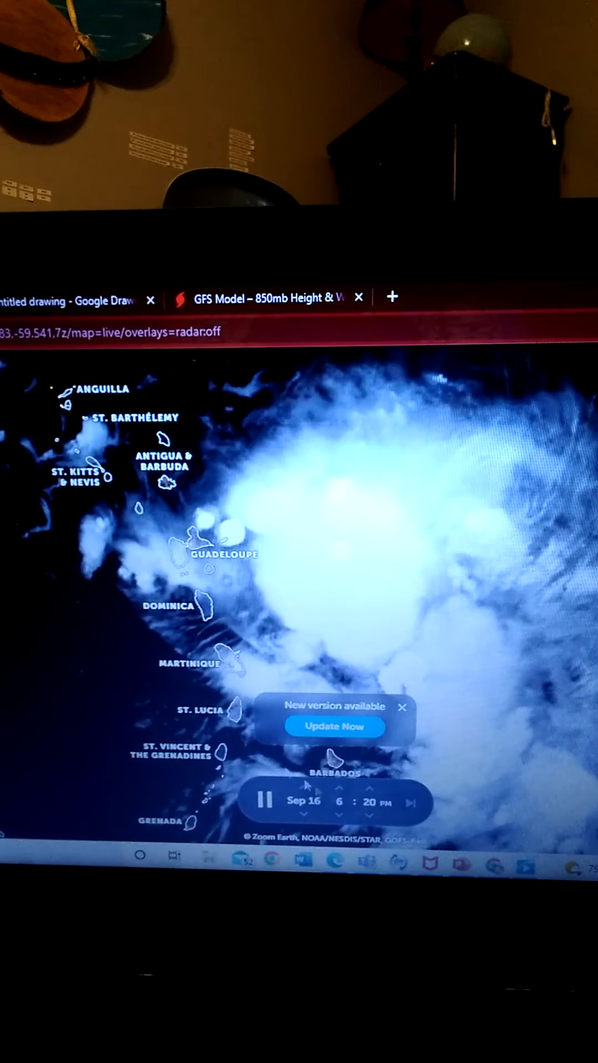
{"action": "left_click", "coordinate": [265, 800]}
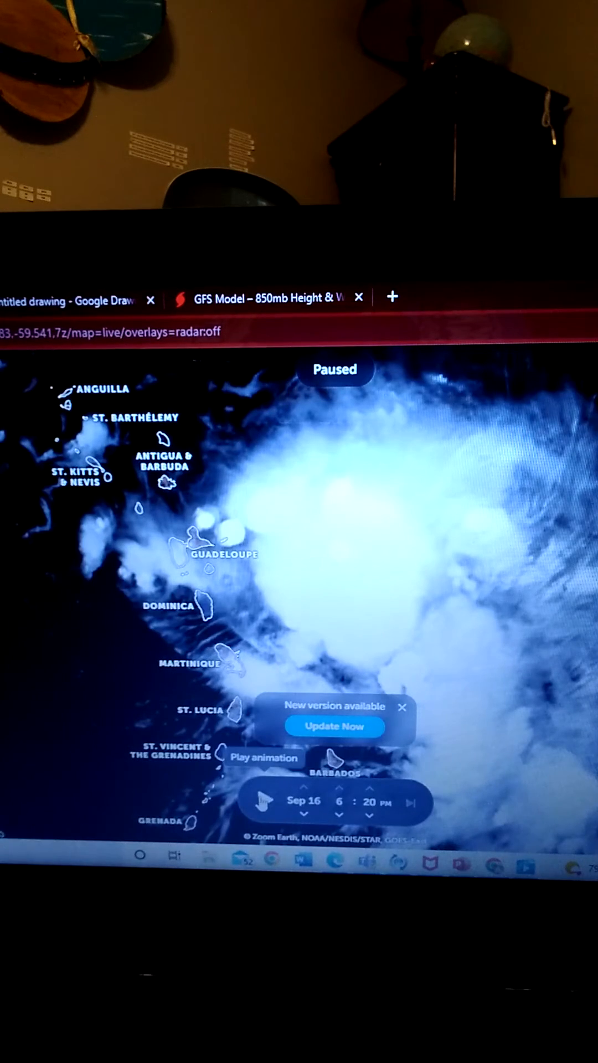